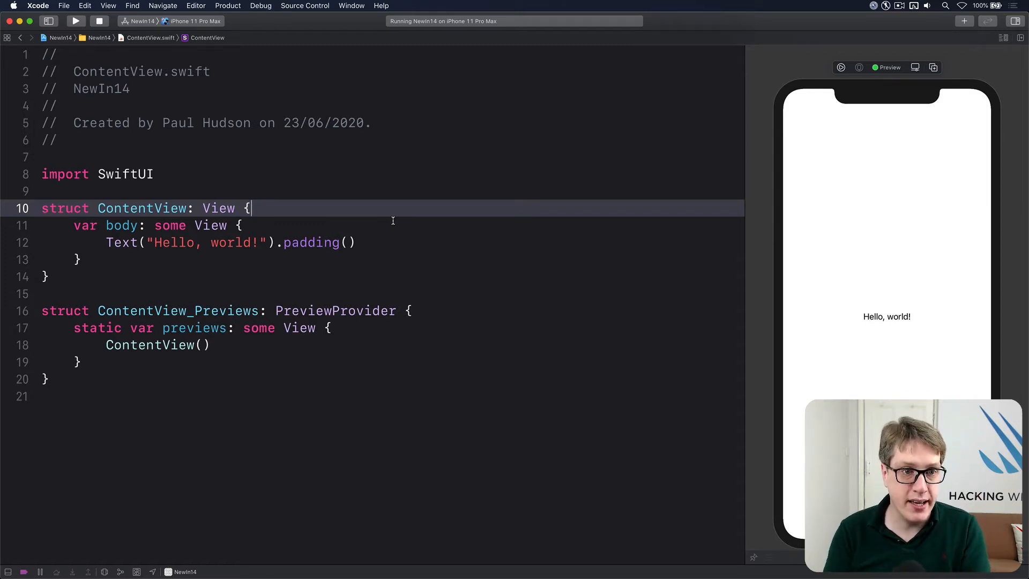
key("return")
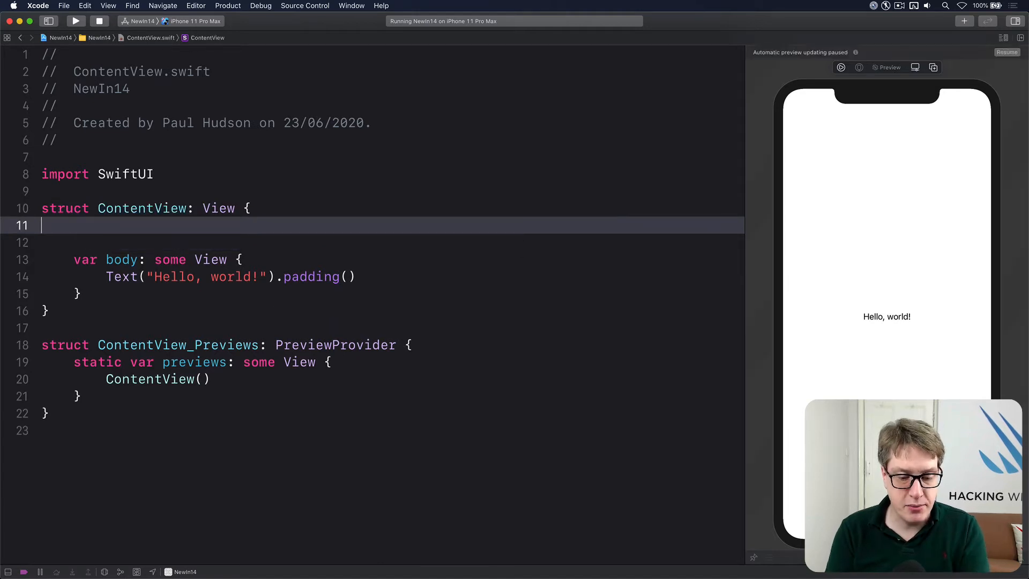
type("@State")
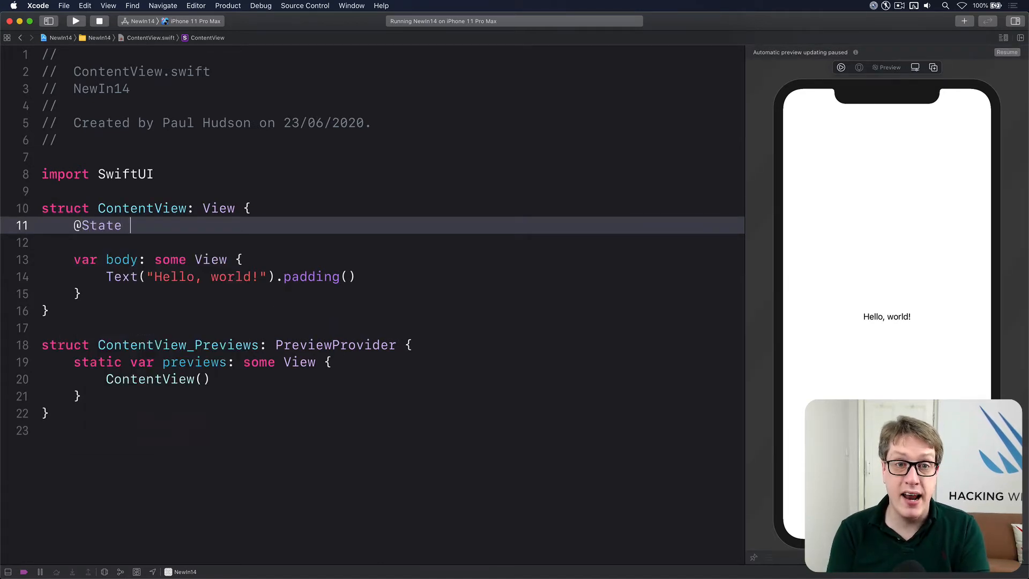
type("priv")
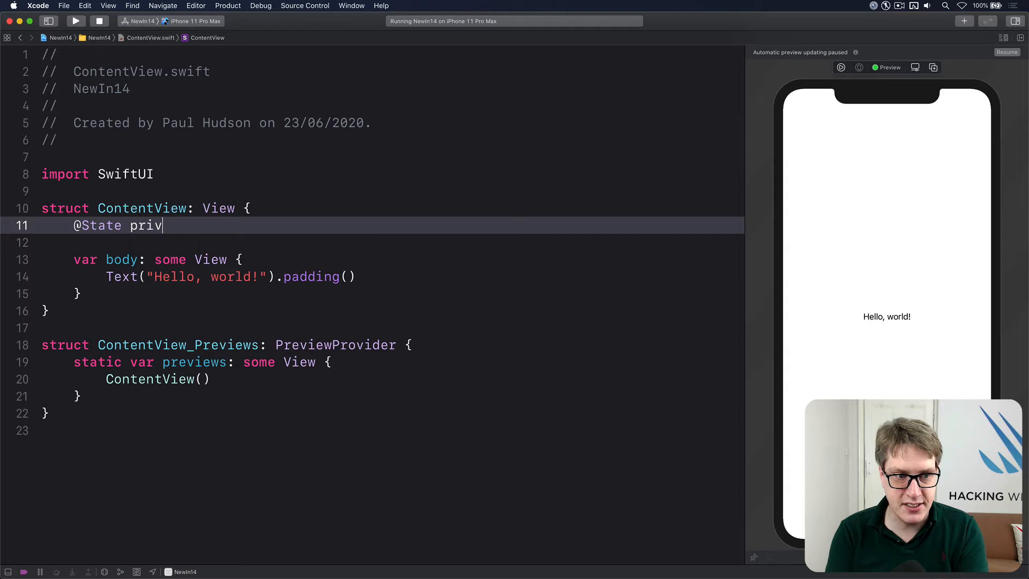
type("ate var showRecommended = false")
type("showRecommended.toggle(")
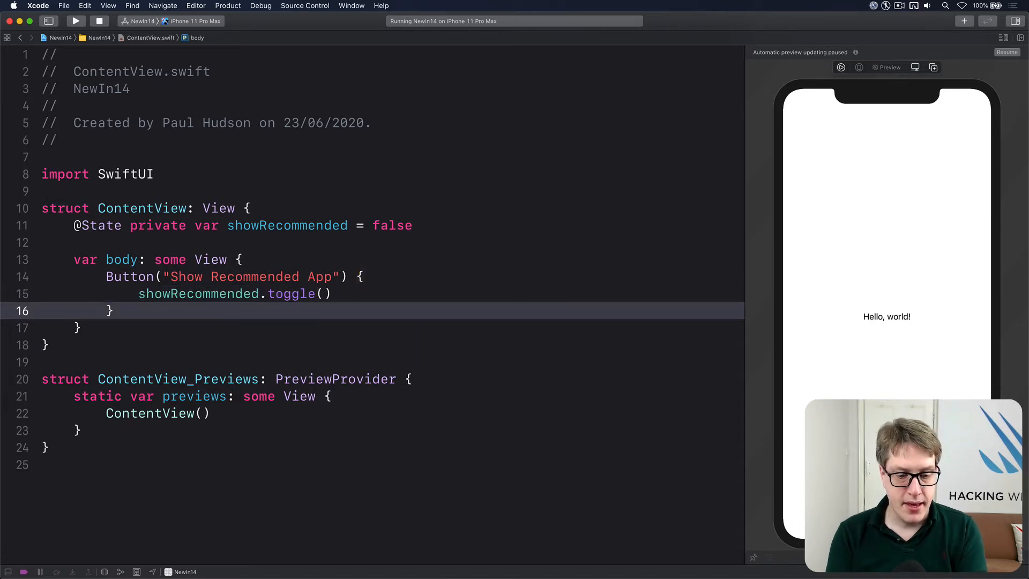
- Add .appStoreOverlay(isPresented: $showRecommended) returning SKOverlay.AppConfiguration() to the button
type(".")
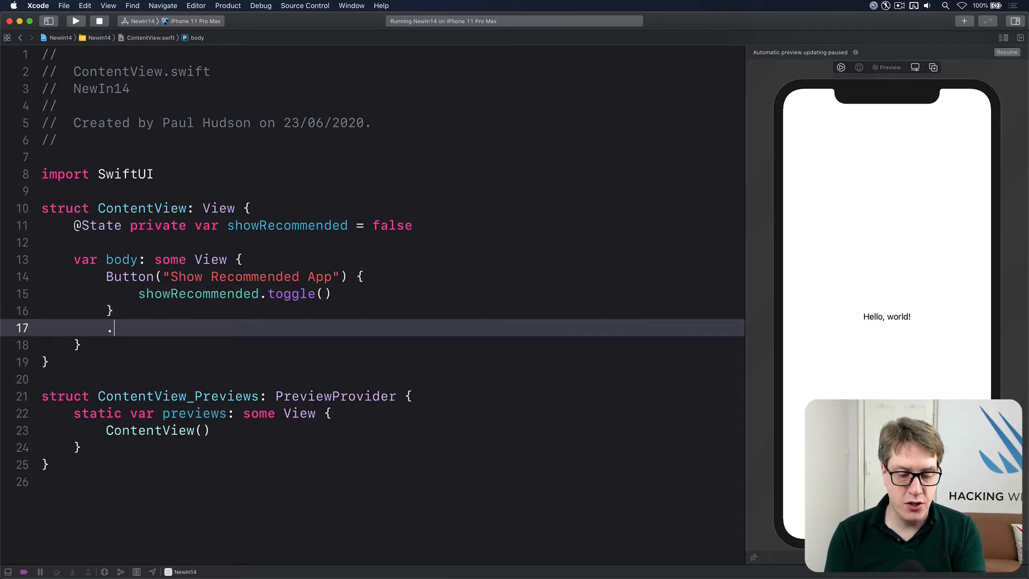
type("app")
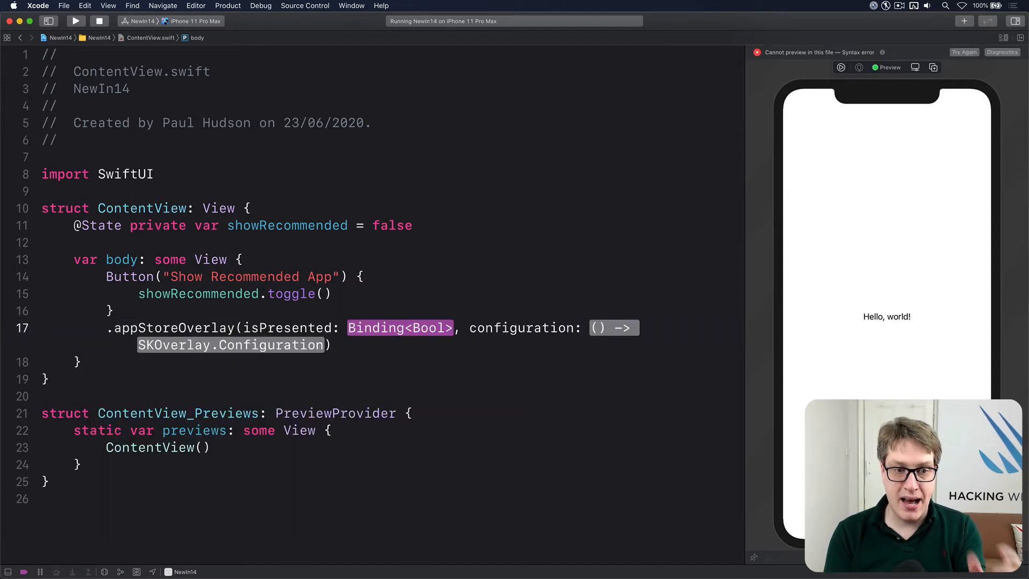
type("$showRecommended) {")
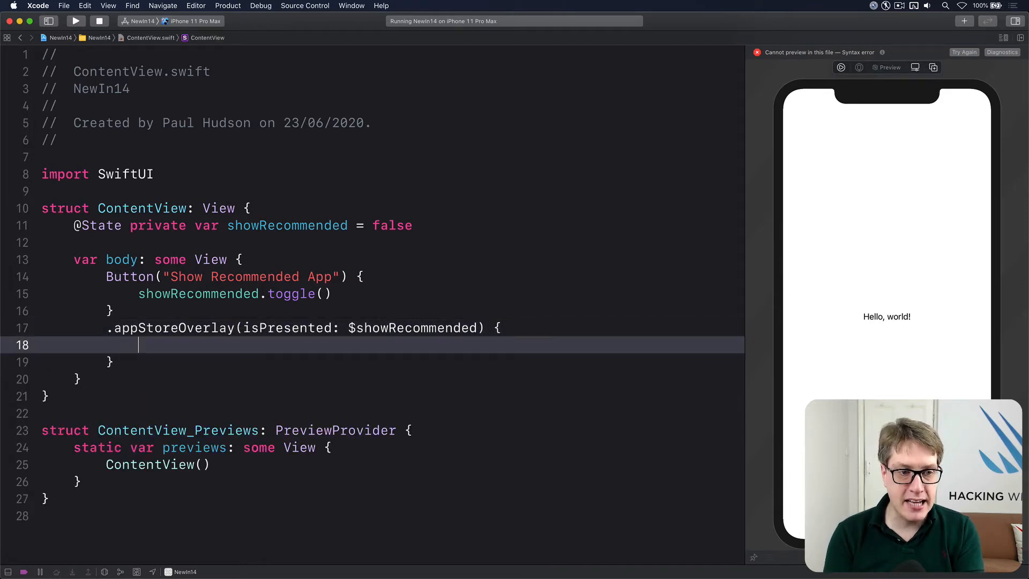
type("SKOverlay.")
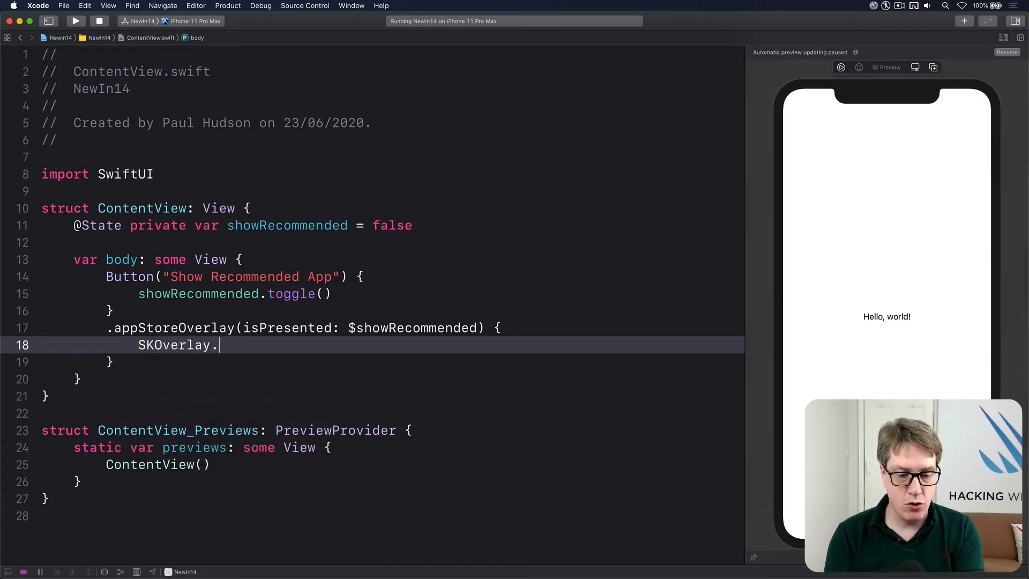
type("AppConfiguration")
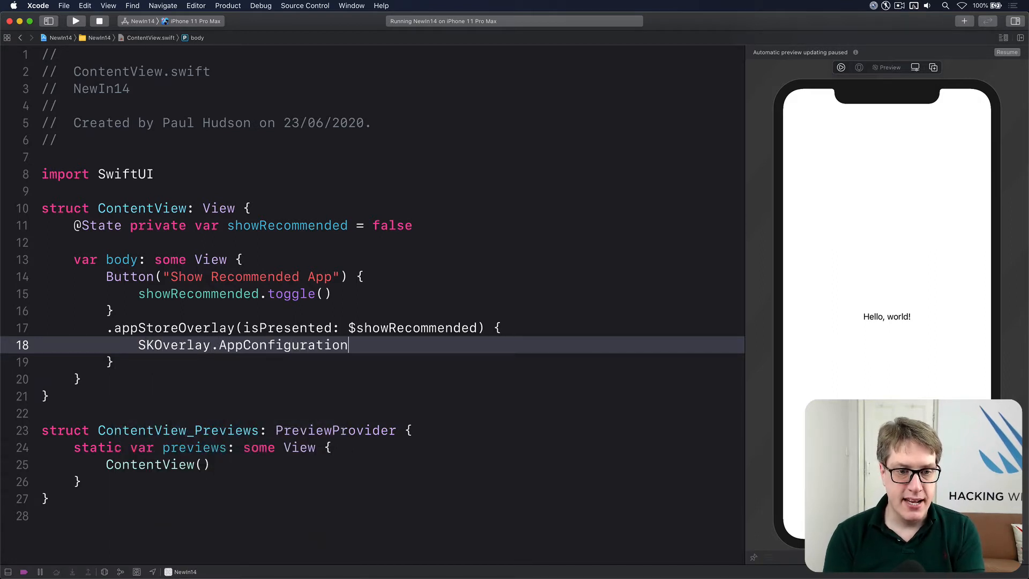
type("()")
type("import")
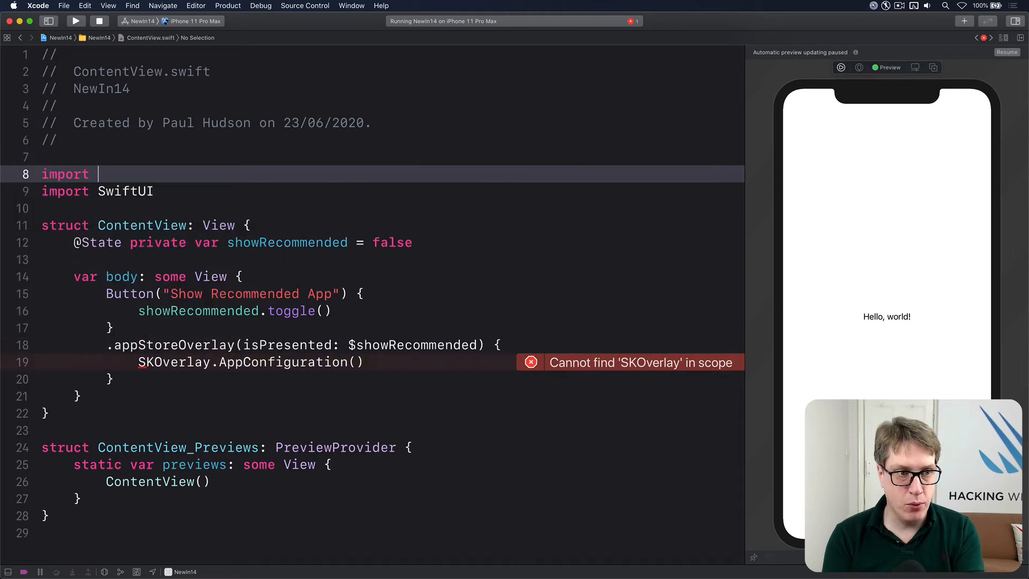
type("StoreKit")
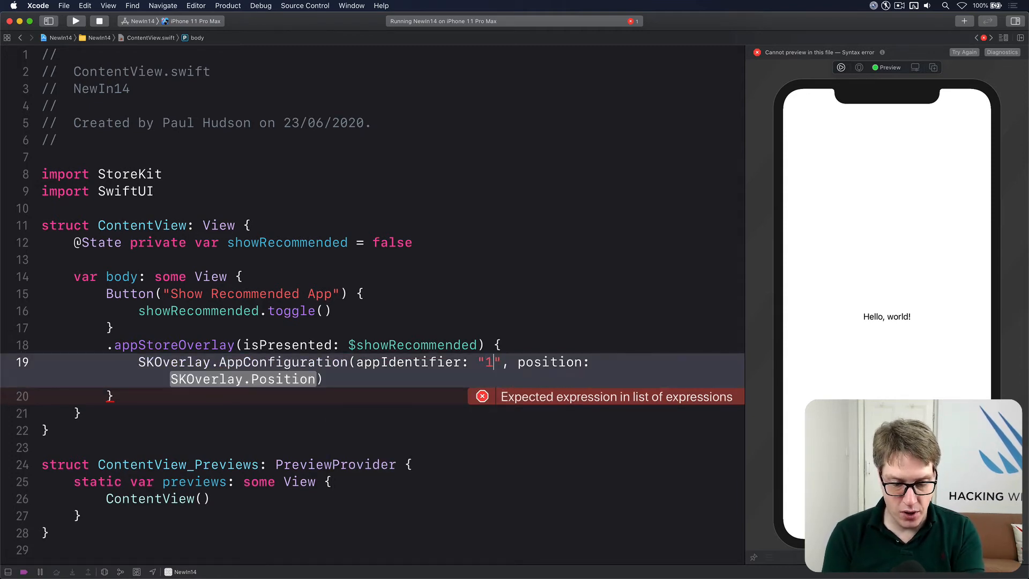
type("44061137")
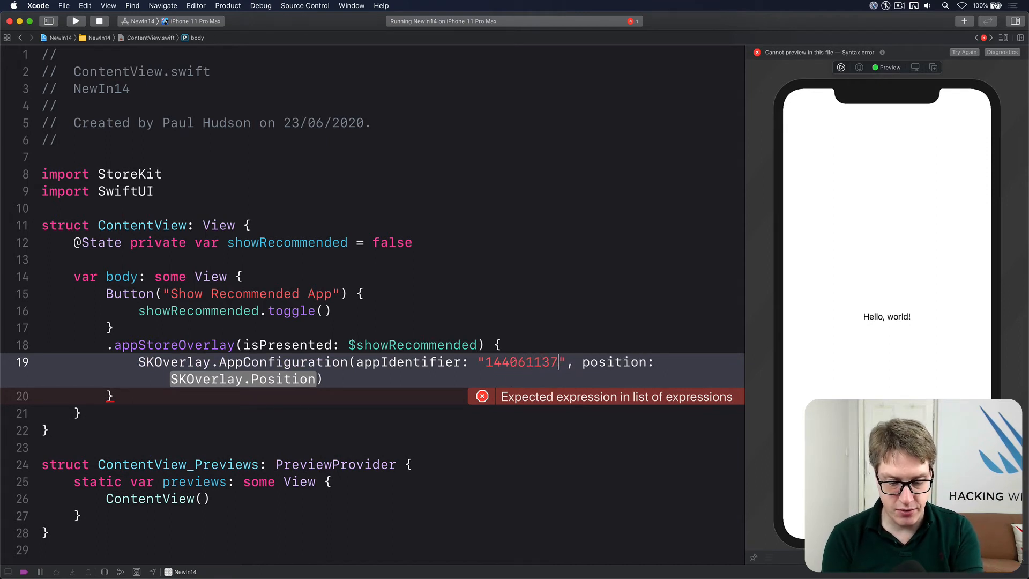
type("2")
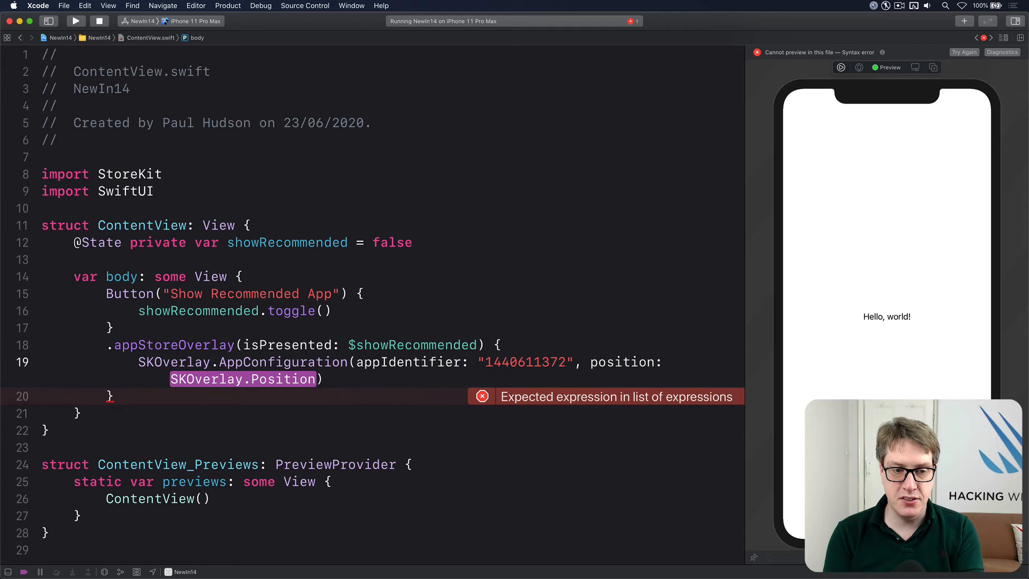
type(".")
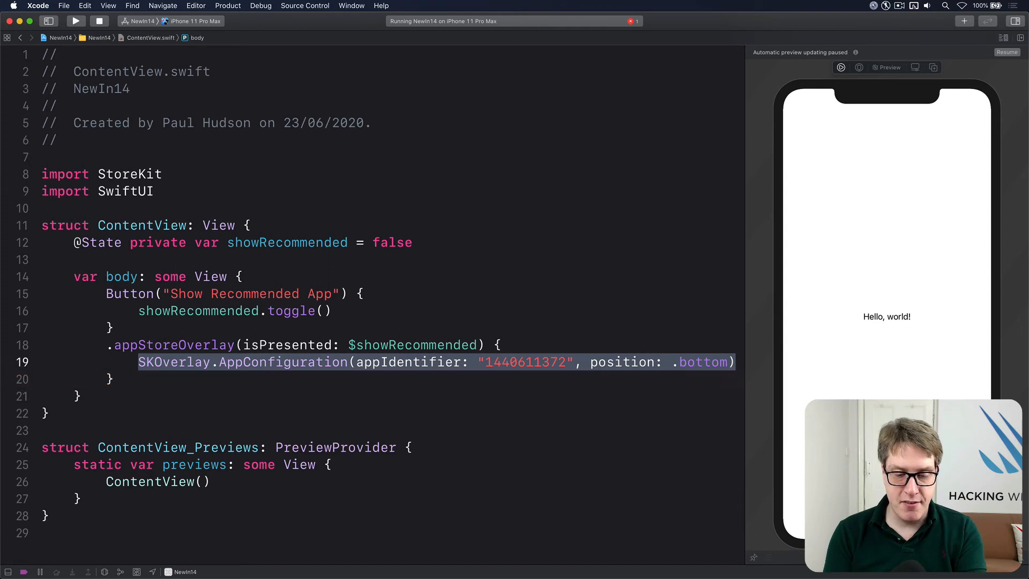
left_click(75, 20)
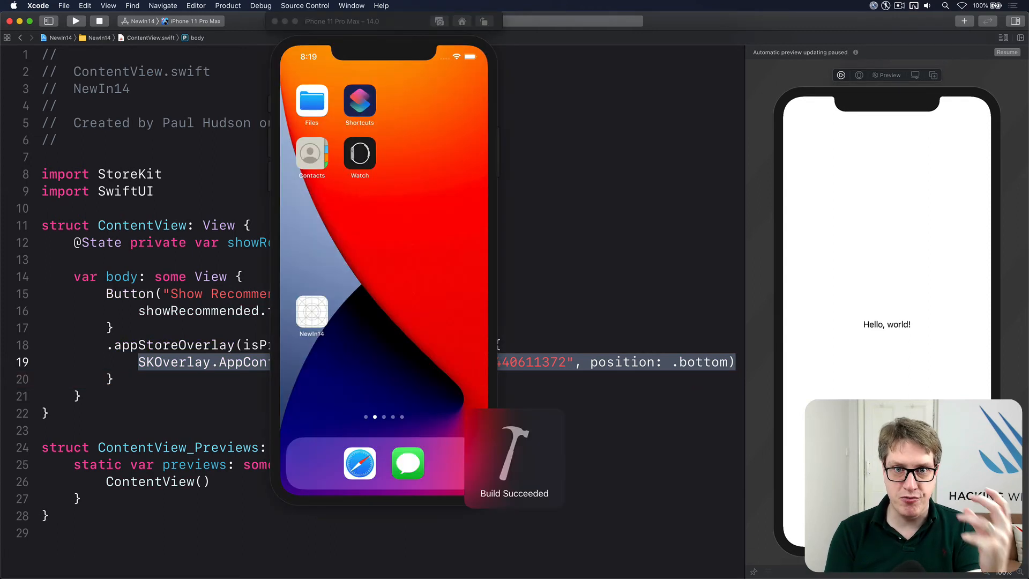